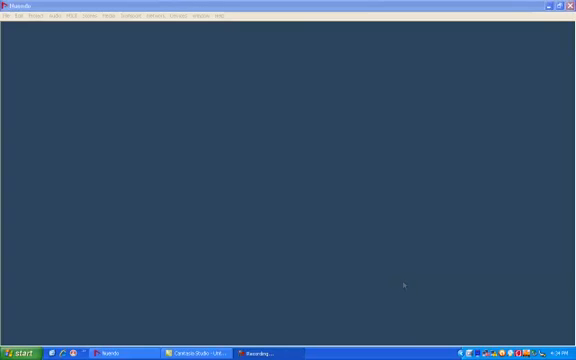
mouse_move(426, 196)
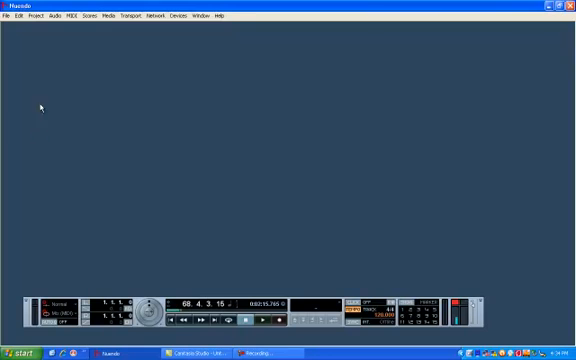
Start a new empty Cubase project
click(8, 16)
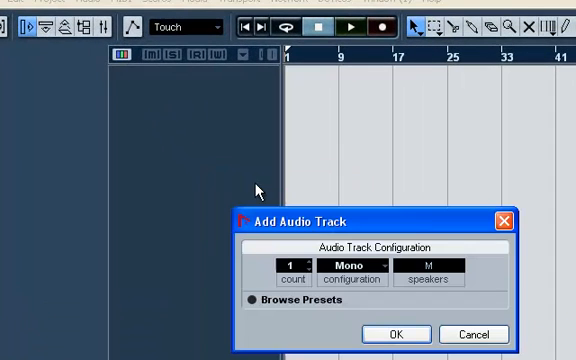
Add one stereo audio track, Audio 01, and head to the file commands for importing
click(350, 264)
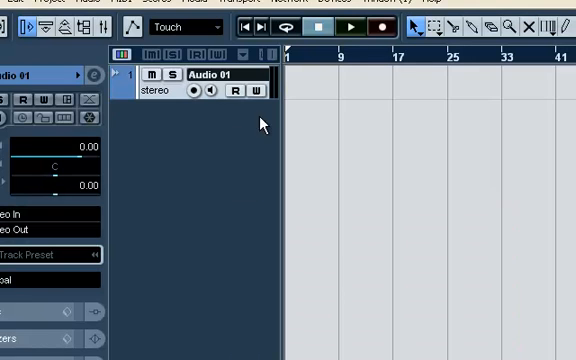
click(20, 2)
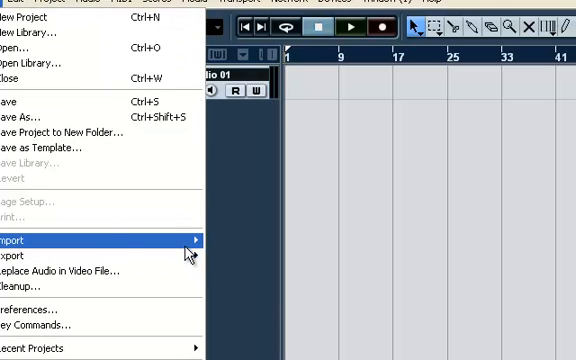
mouse_move(30, 240)
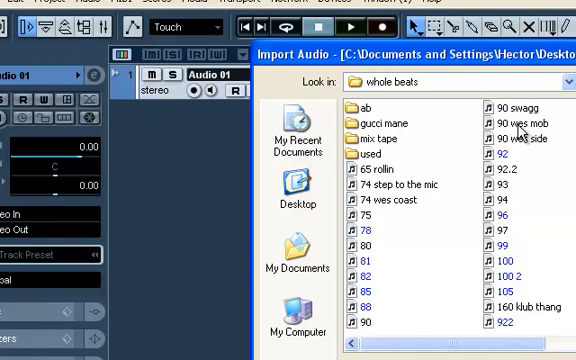
Import the '90 wes mob' beat onto Audio 01, copying it to the working directory
click(520, 124)
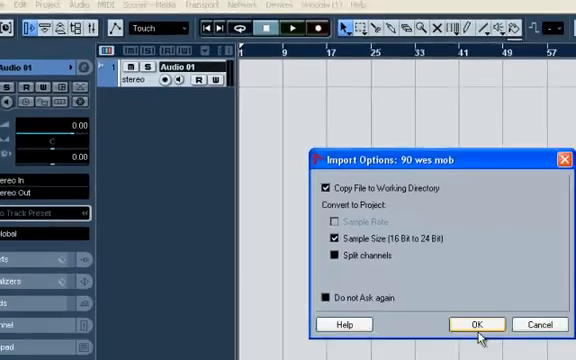
click(476, 324)
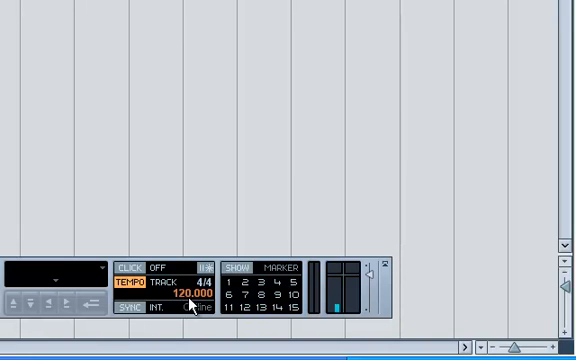
Change the project tempo from the default 120 BPM to the beat's 90 BPM
click(132, 284)
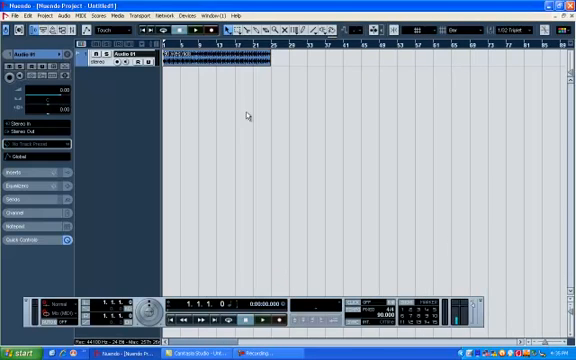
click(216, 60)
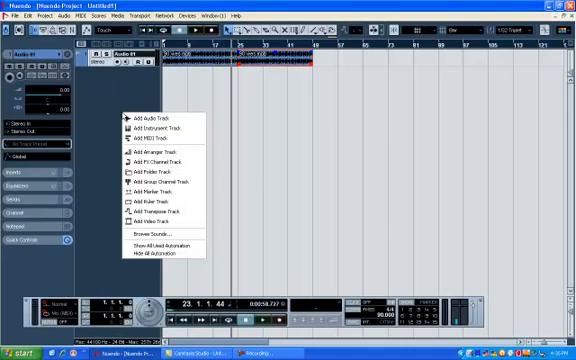
Add five mono audio tracks, Audio 02 to Audio 06, below the beat track
click(148, 116)
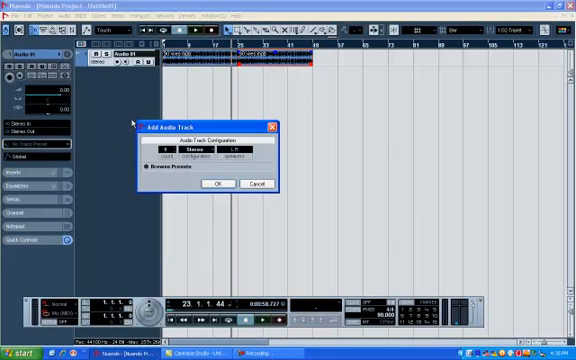
click(212, 148)
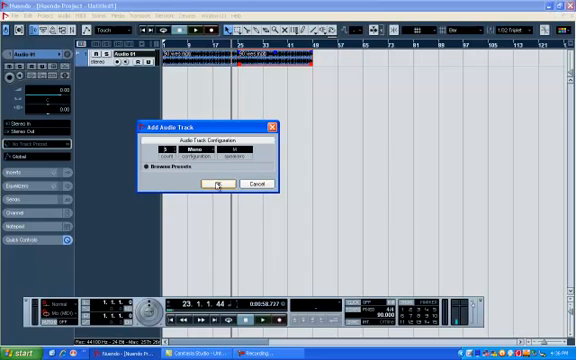
click(216, 184)
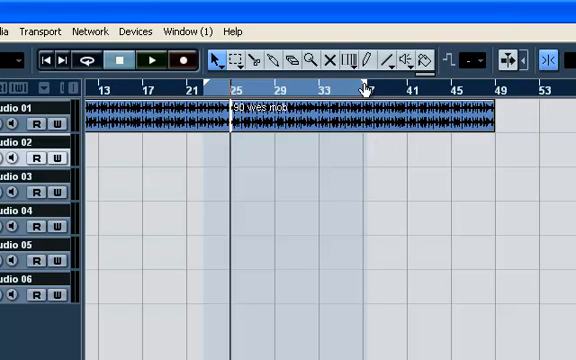
mouse_move(364, 110)
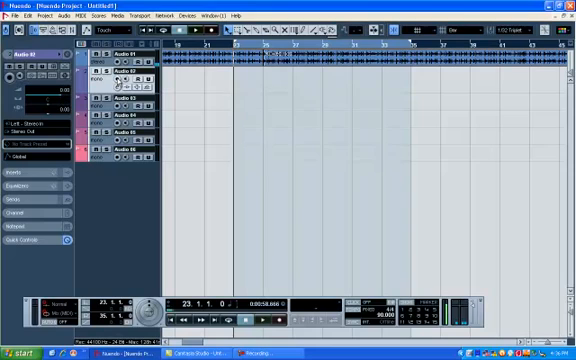
Arm a vocal track, record a short take, and bring up its editing options
click(116, 80)
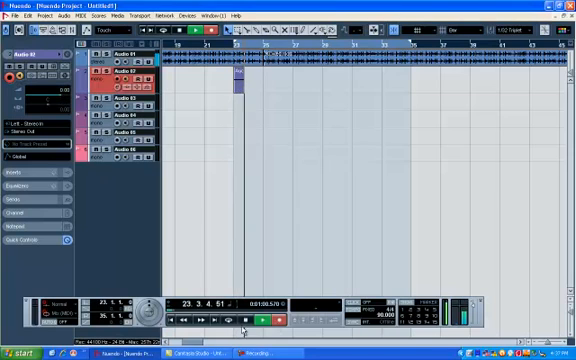
click(236, 96)
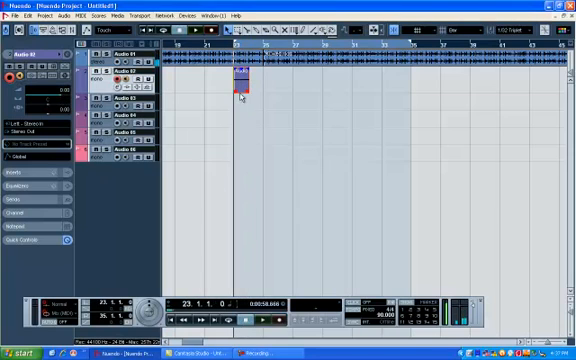
right_click(240, 84)
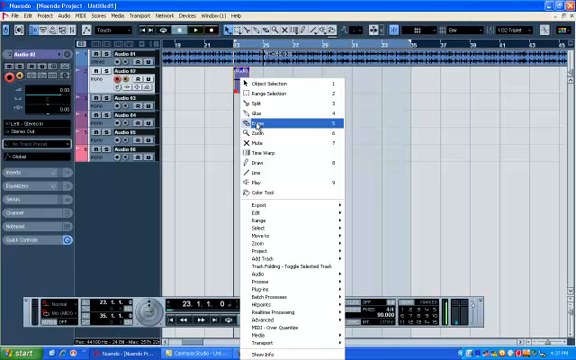